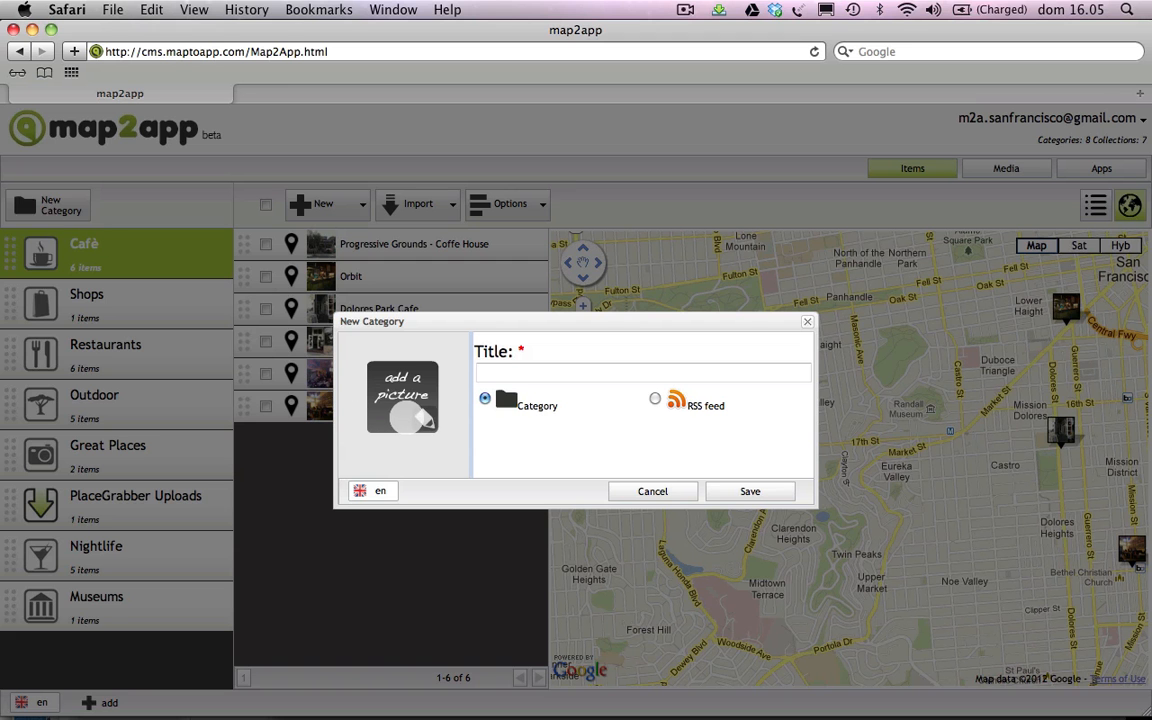
- Create a new category titled 'Bologna'
left_click(404, 396)
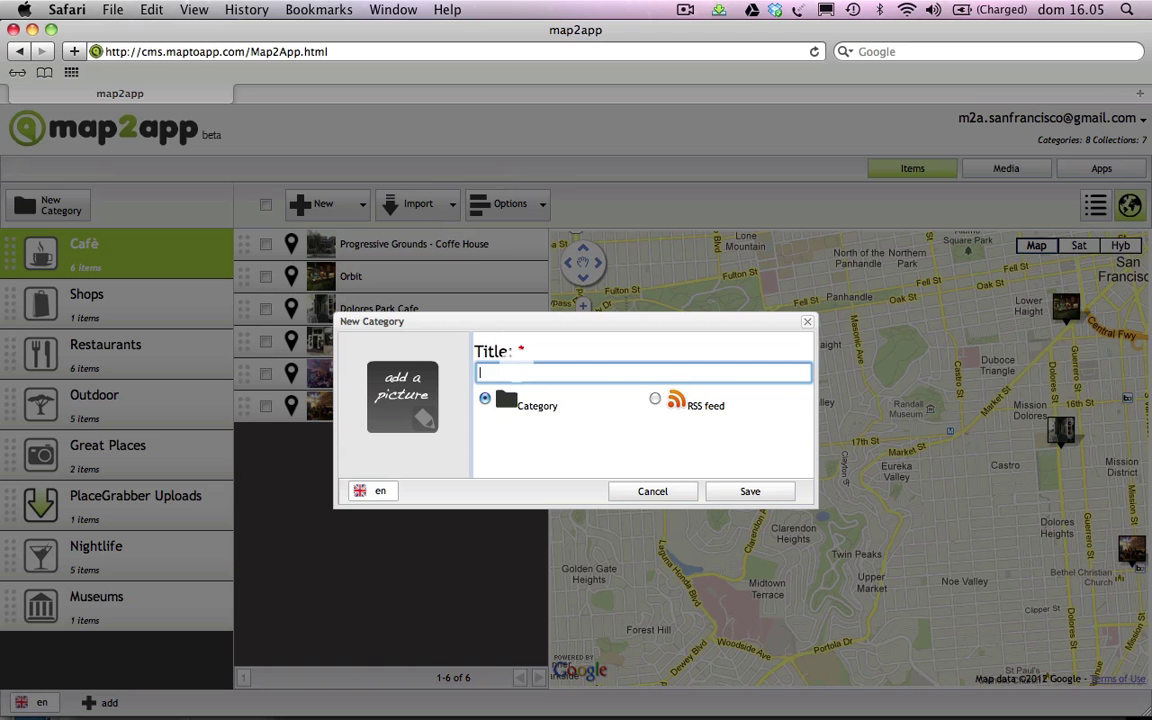
type("Bologna")
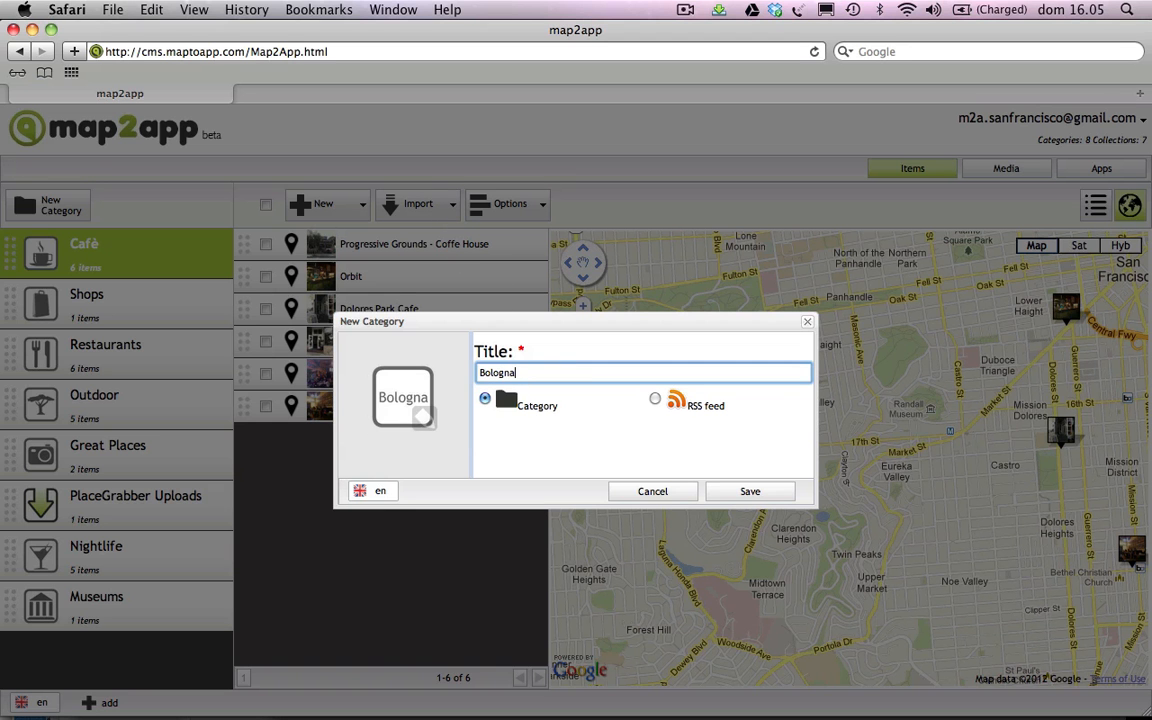
left_click(748, 492)
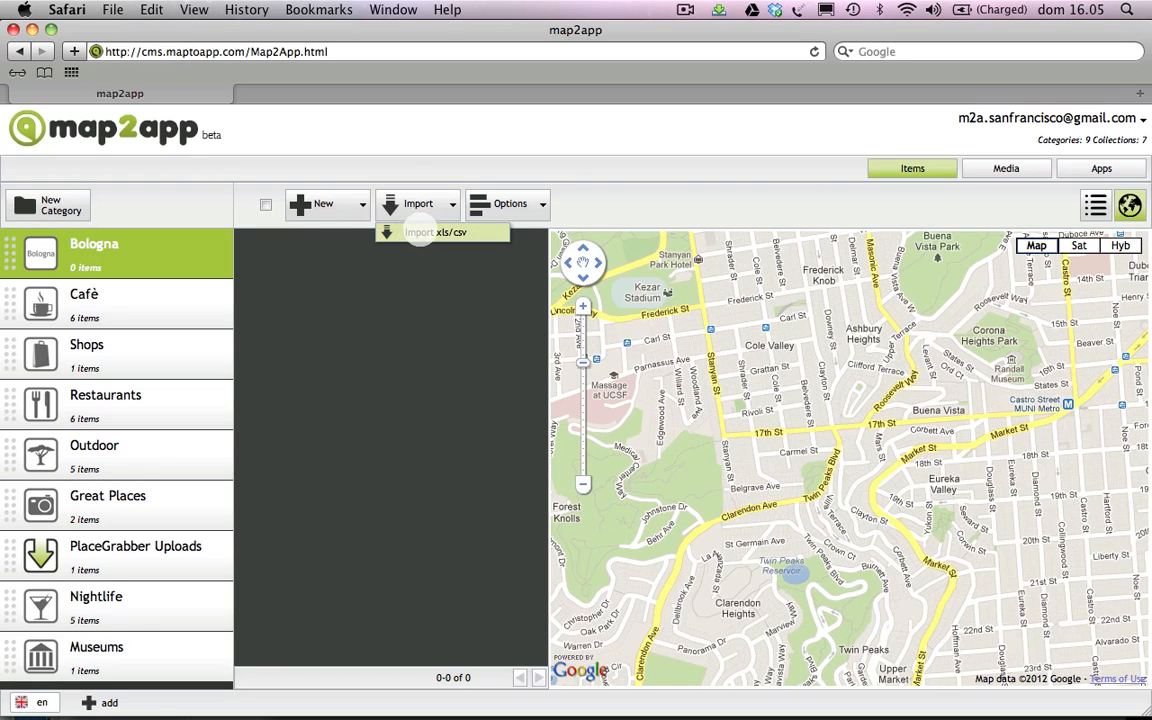
- Upload TEST_IMPORT.xls through the xls/csv import to reach column matching
left_click(438, 232)
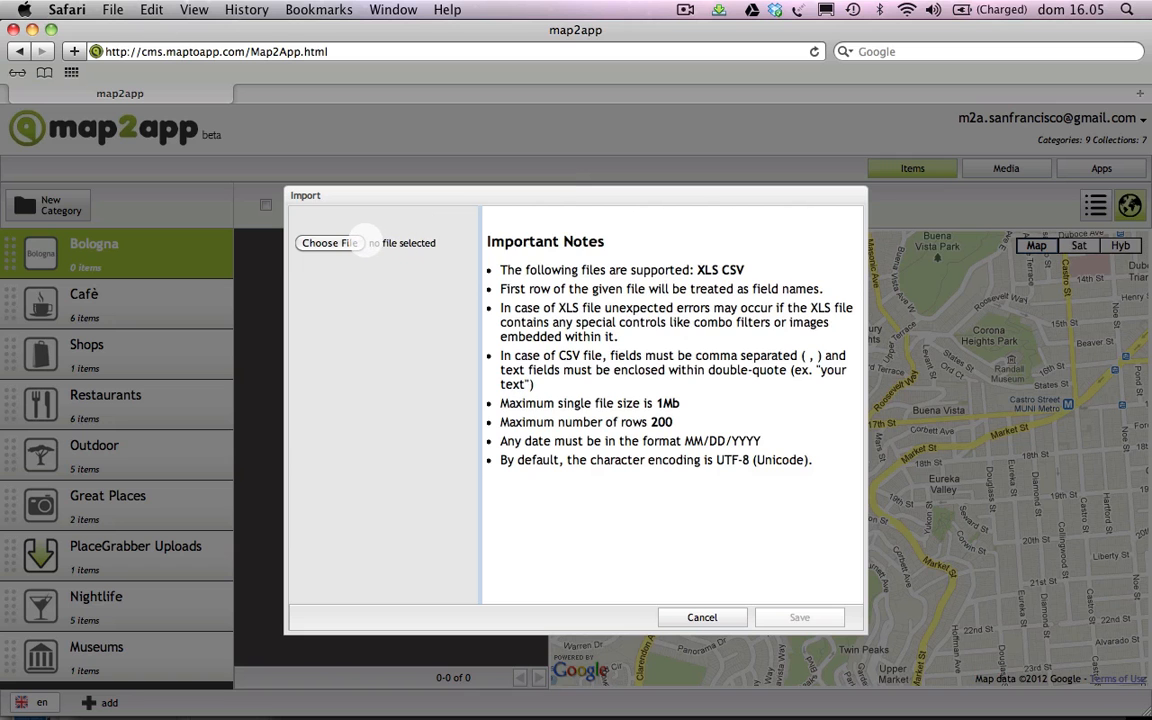
left_click(328, 242)
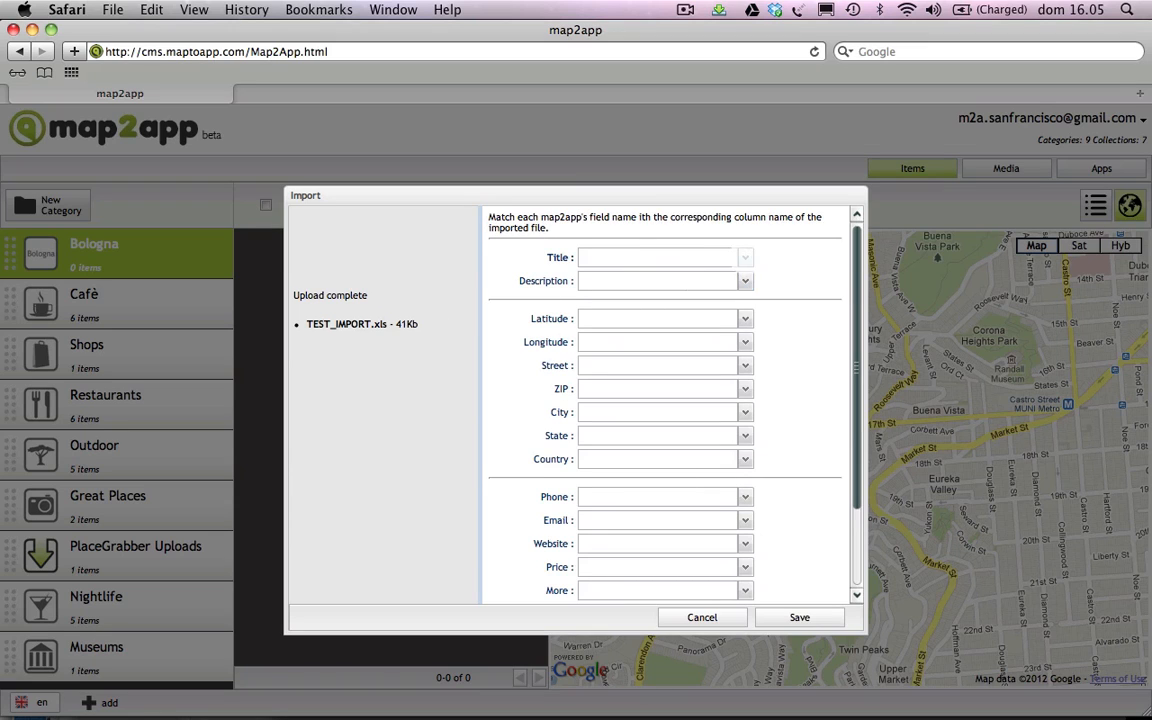
- Match Title, City and Country to their spreadsheet columns and run the import of 22 places
left_click(744, 256)
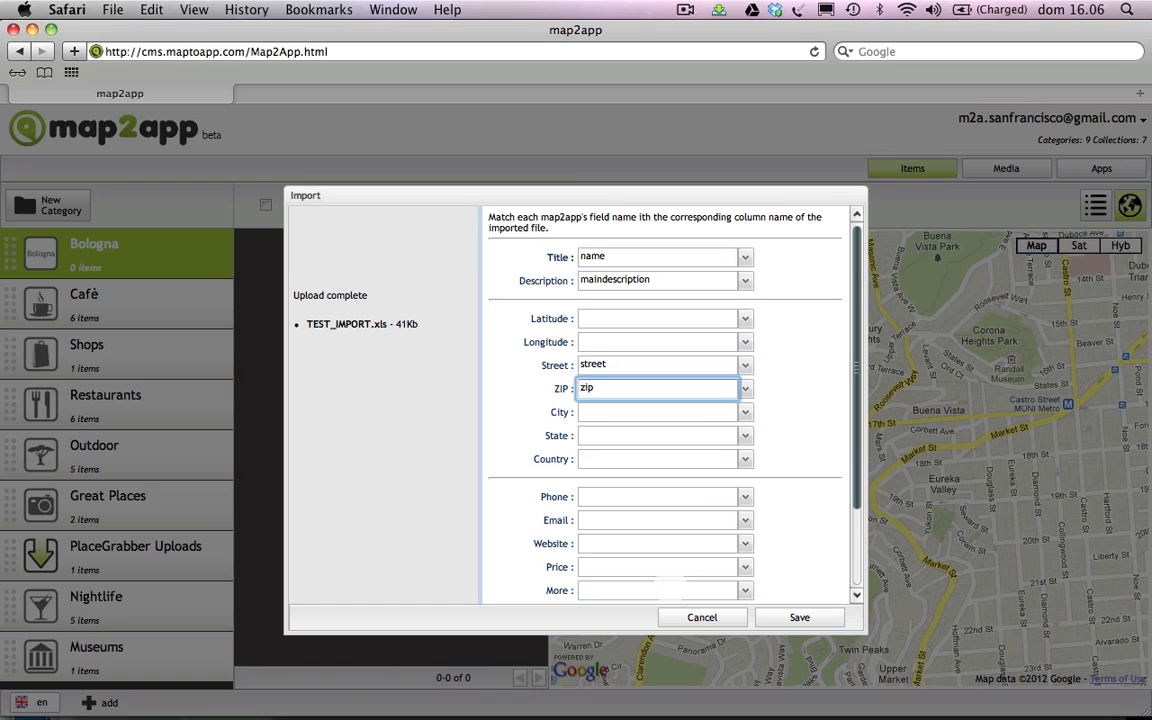
left_click(744, 412)
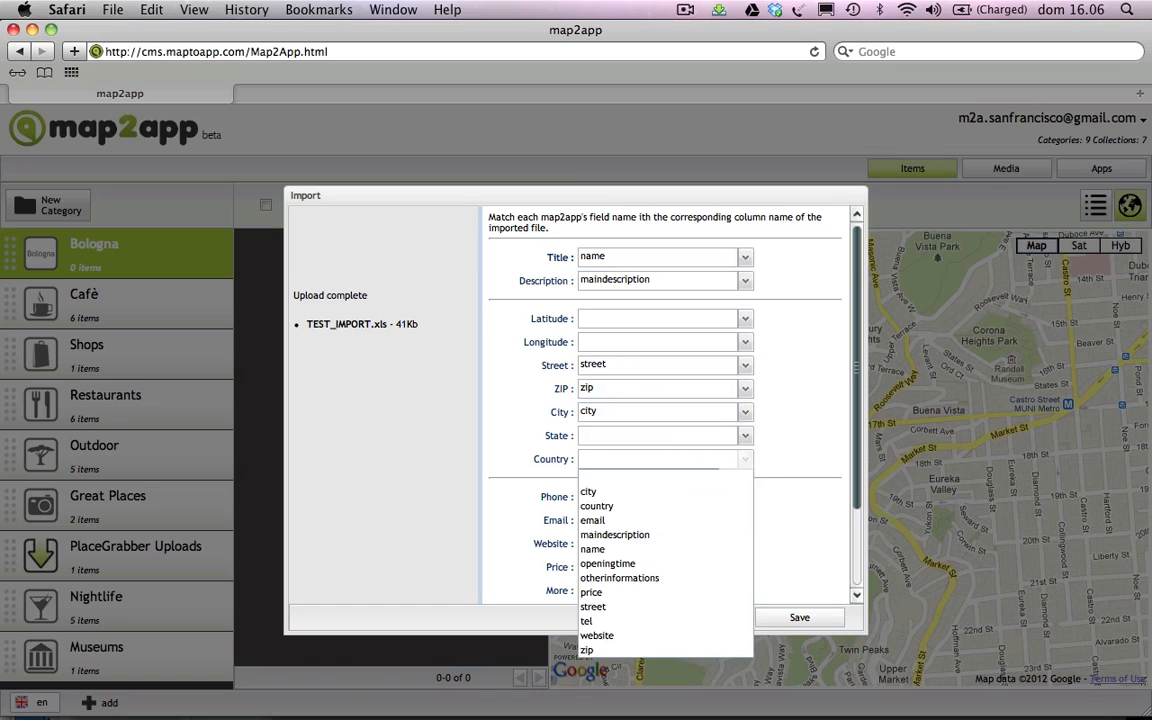
left_click(798, 616)
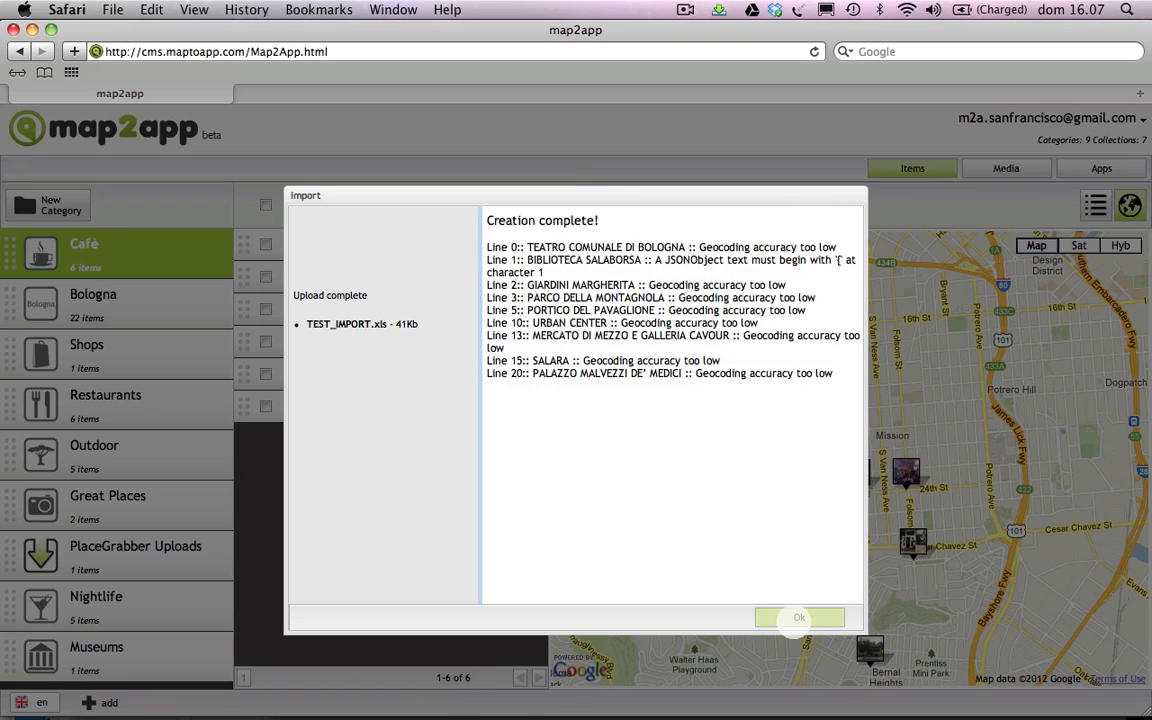
- Dismiss the creation report and list the imported Bologna places
left_click(804, 616)
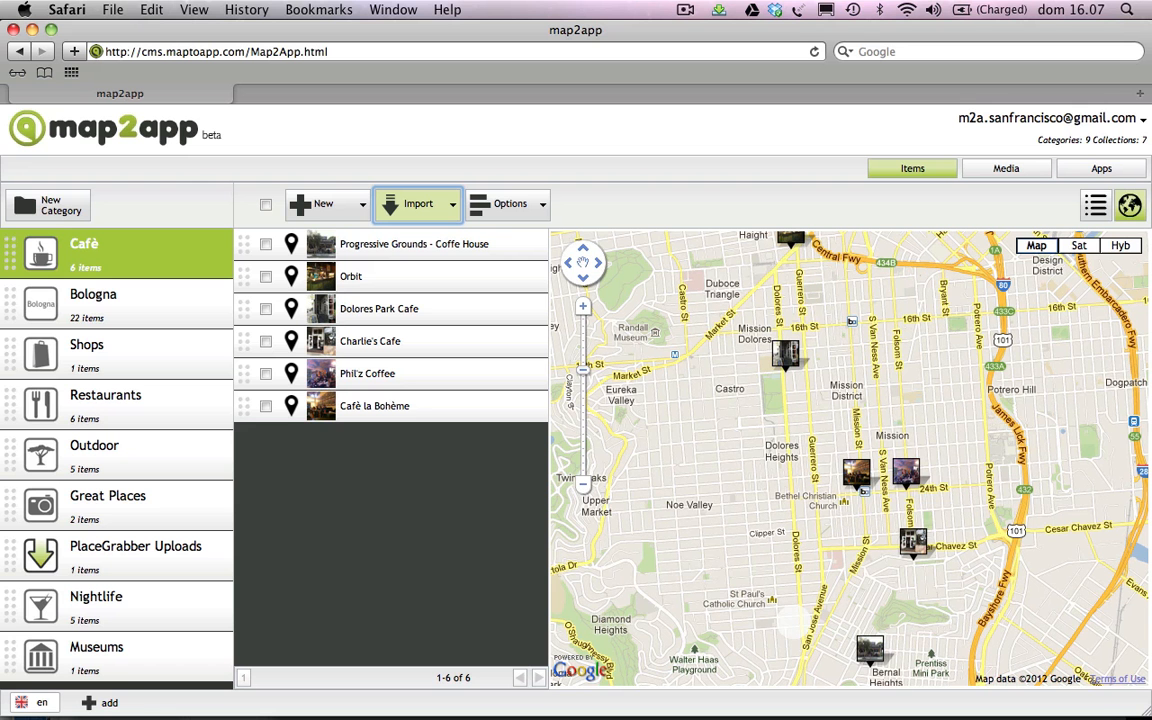
left_click(94, 294)
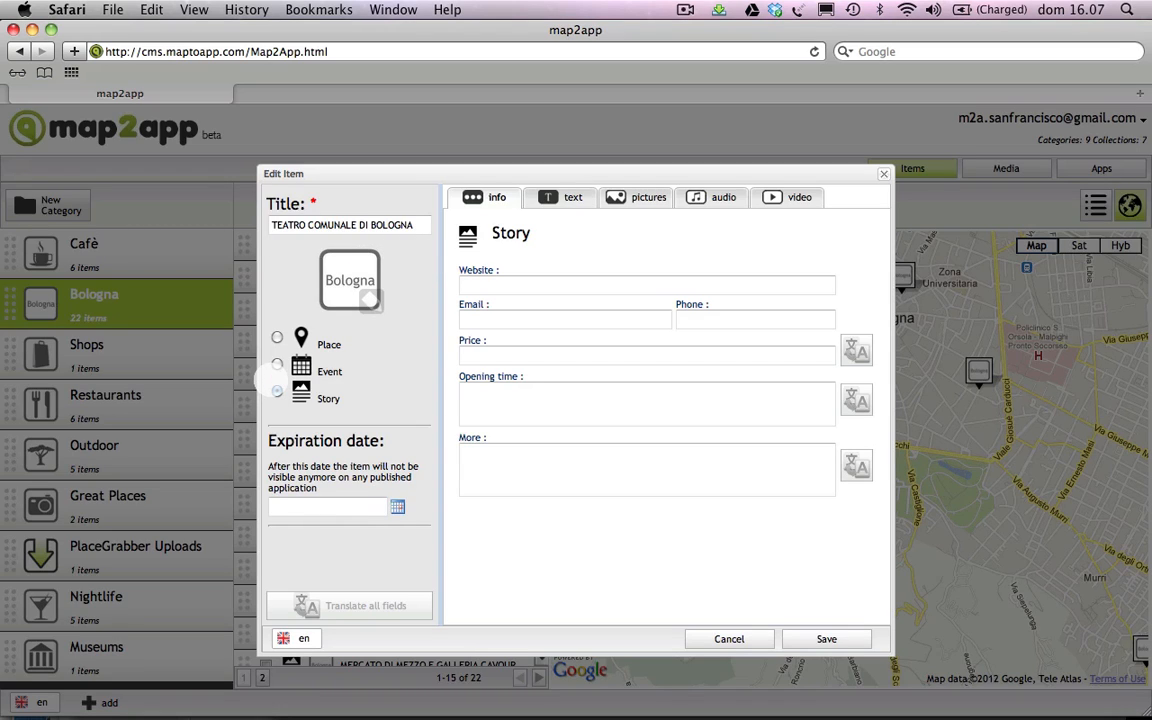
- Set TEATRO COMUNALE DI BOLOGNA as a Place and focus its Largo Respighi address
left_click(276, 336)
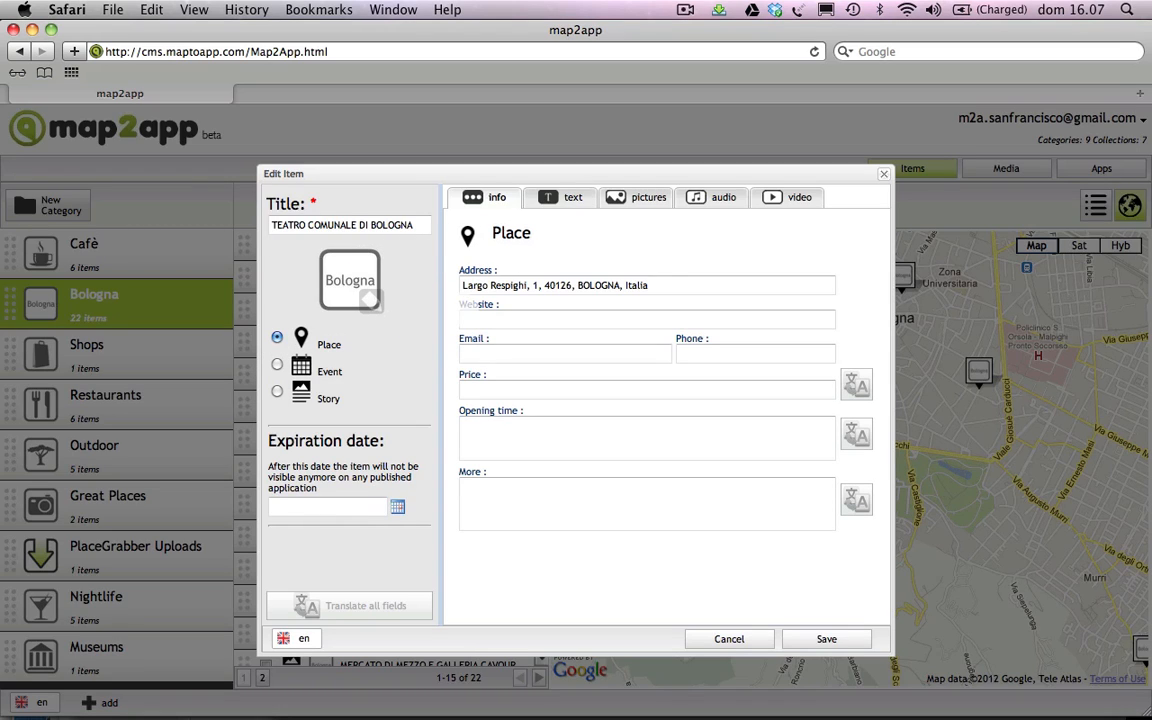
left_click(644, 284)
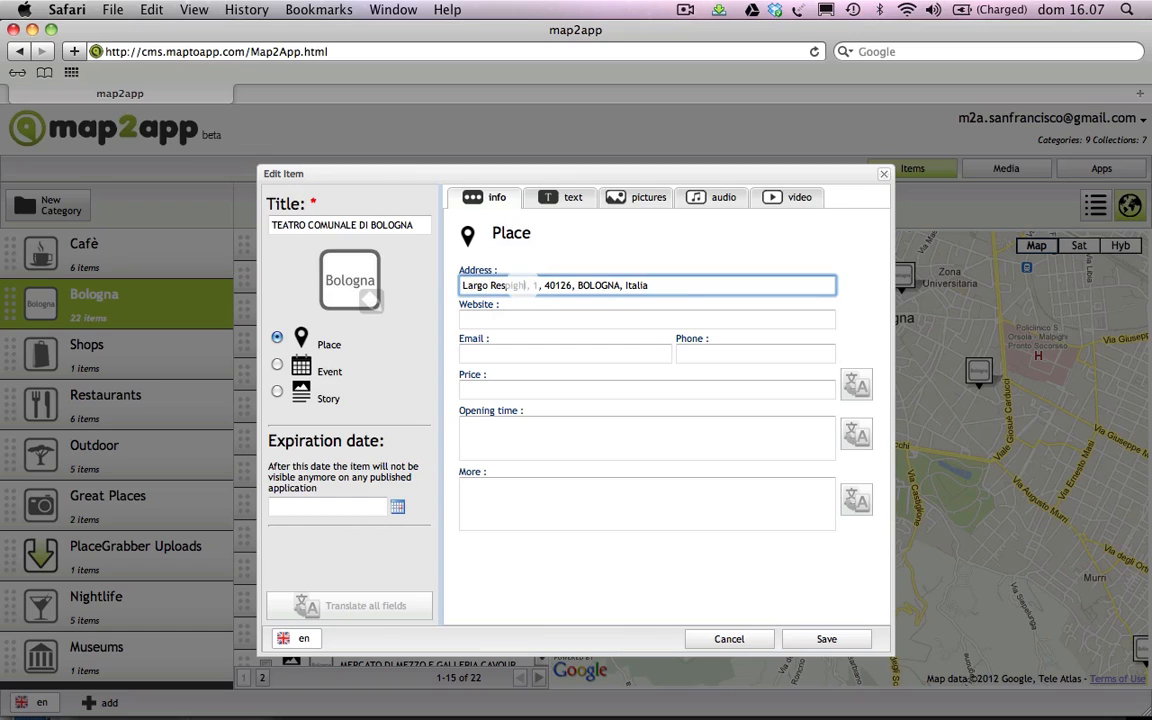
- Geolocate the theatre at Largo Respighi, 1, 40126, Bologna via address search and save it
left_click(644, 284)
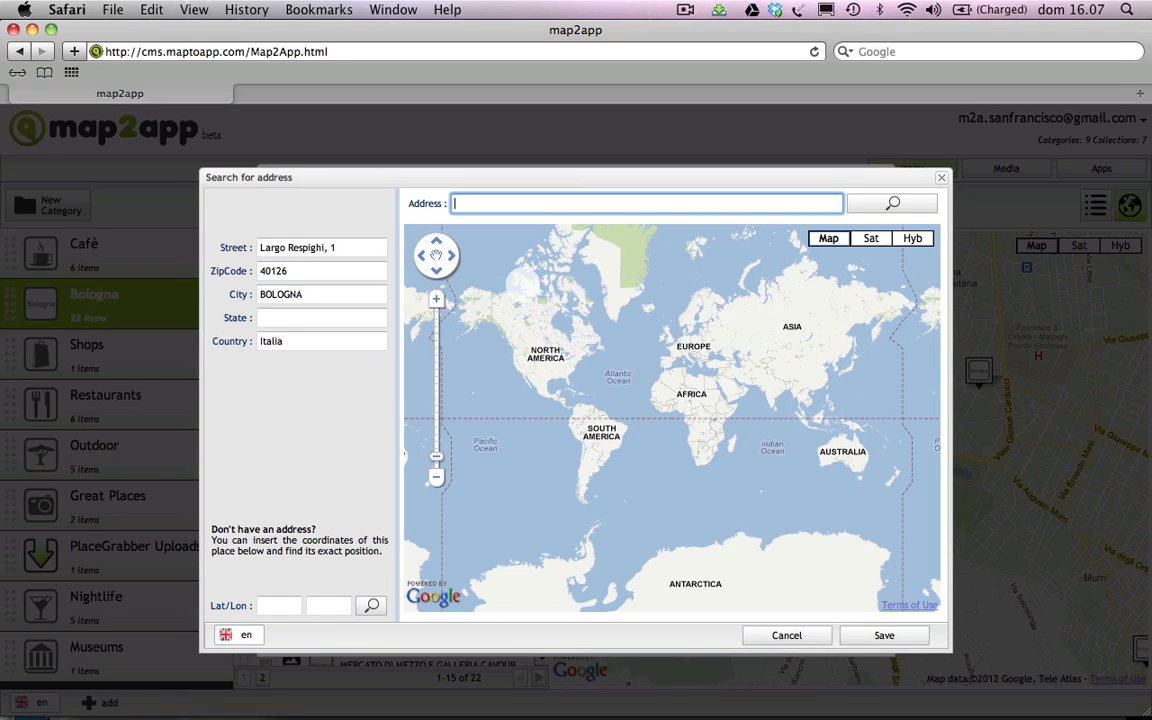
left_click(892, 204)
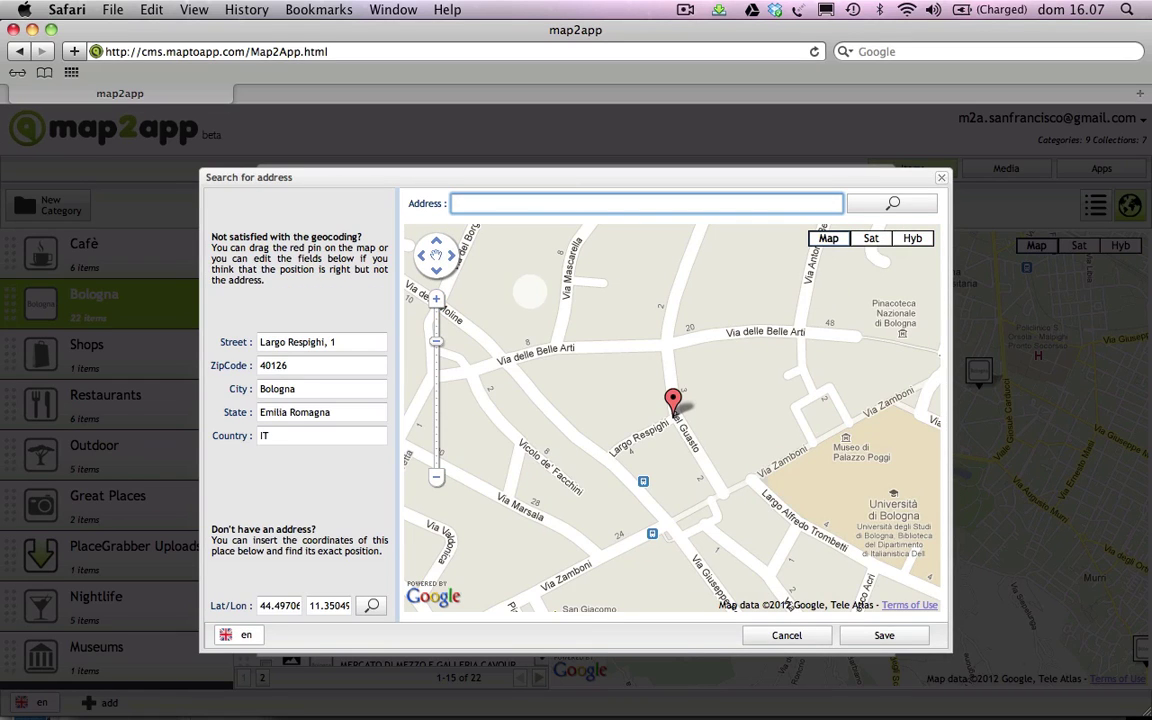
left_click(892, 636)
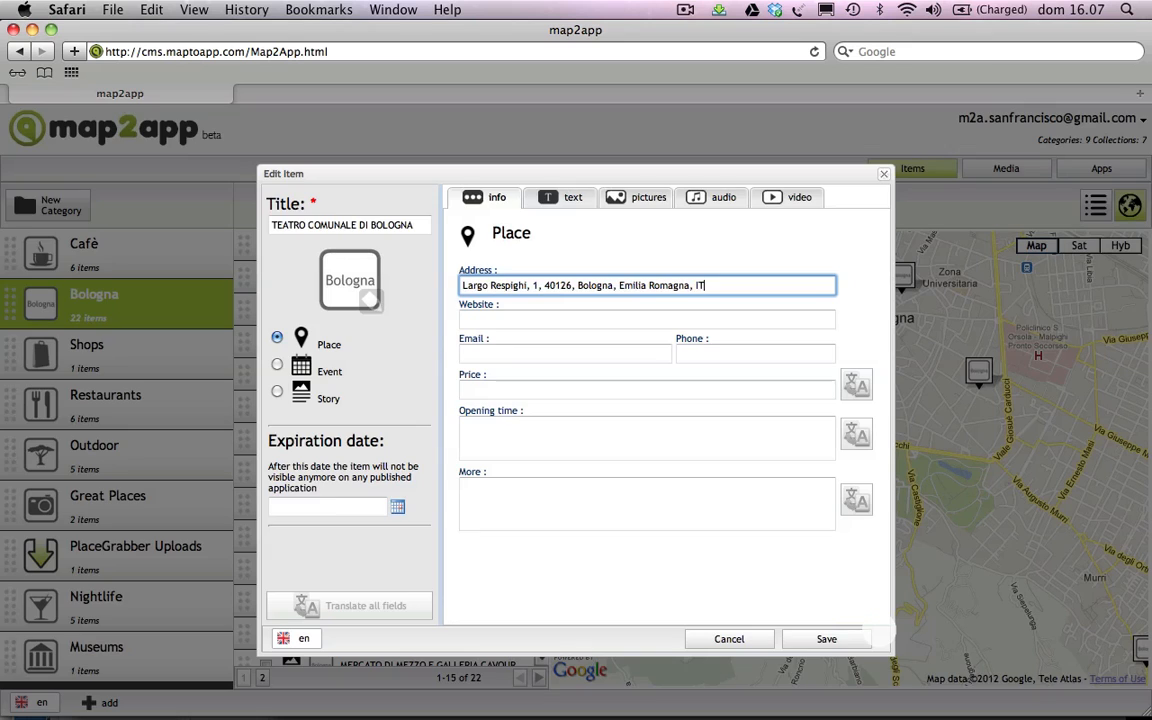